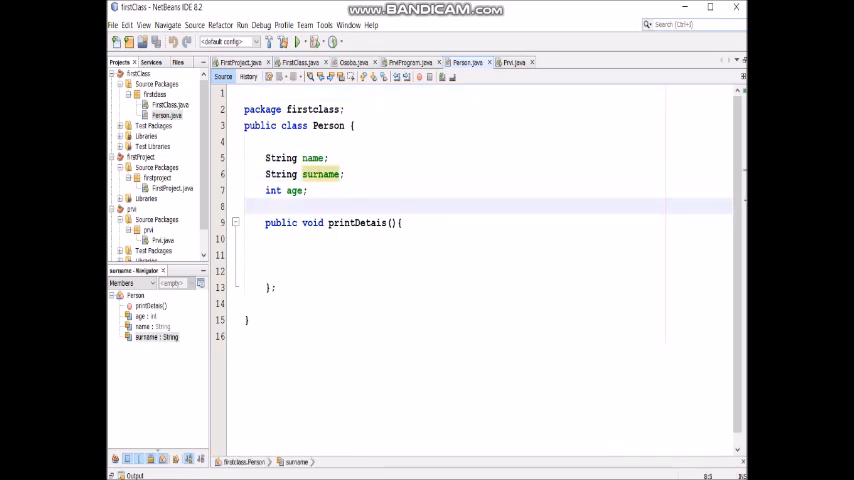
# Step: Switch the editor from Person.java to the FirstClass.java source
pyautogui.click(512, 62)
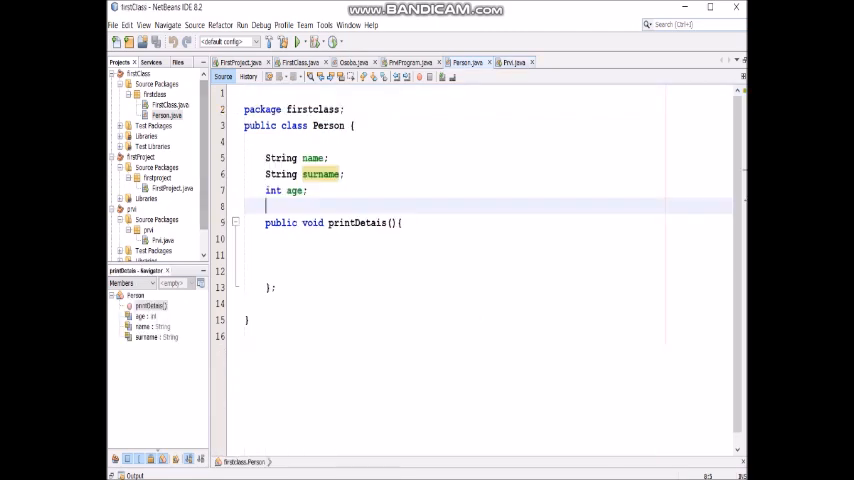
pyautogui.click(170, 105)
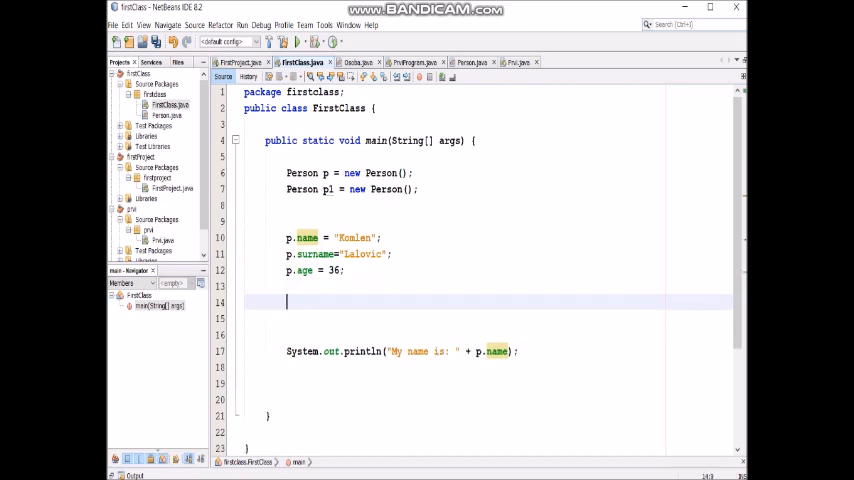
# Step: Assign p1 age 22, surname "Ericson", name "John", and add a second println
pyautogui.write('p1')
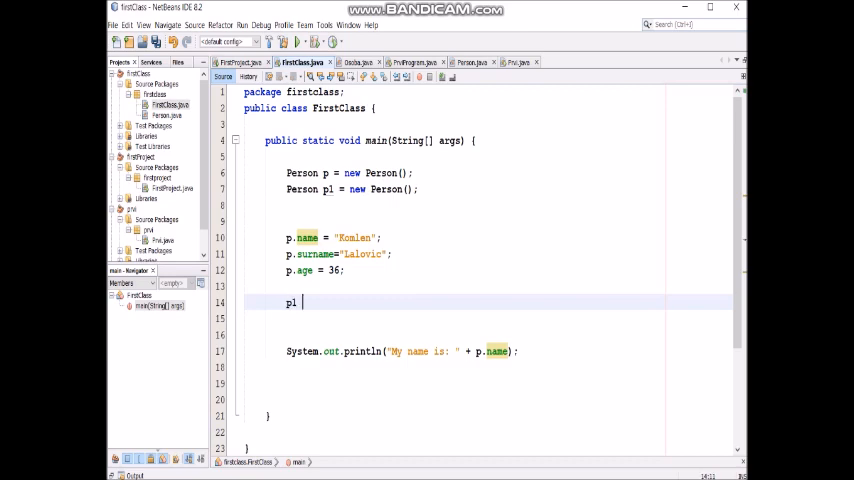
pyautogui.write('.age')
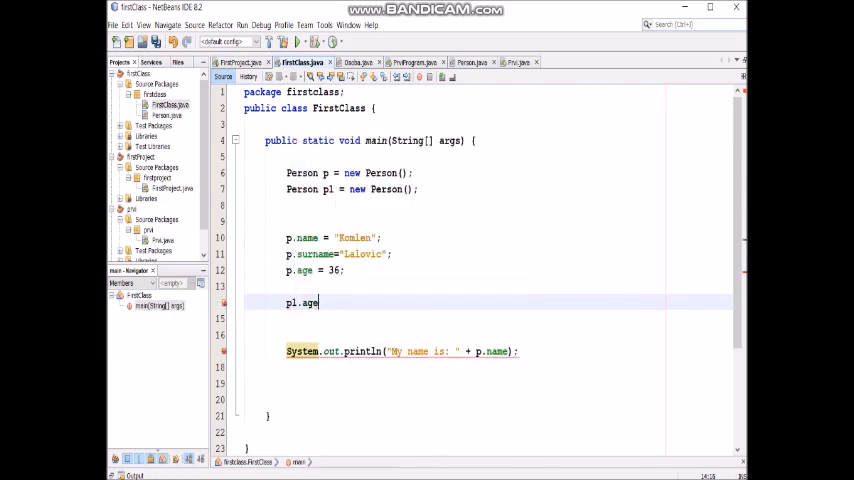
pyautogui.write('=22;')
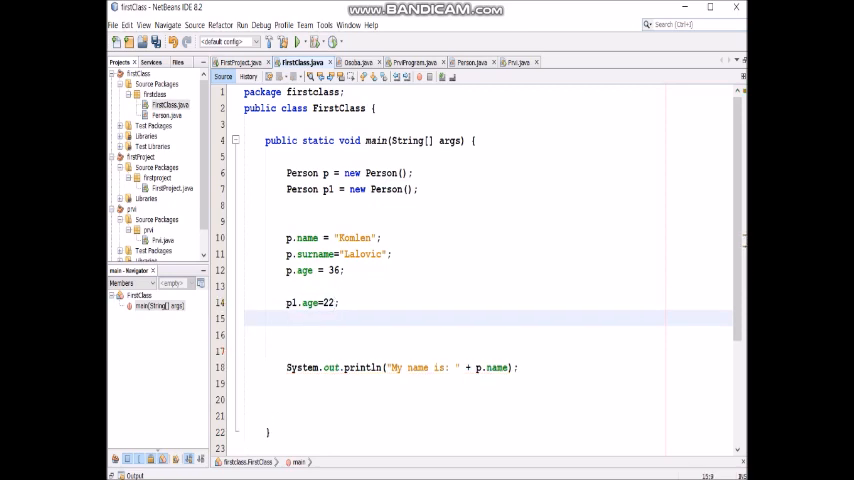
pyautogui.write('p1')
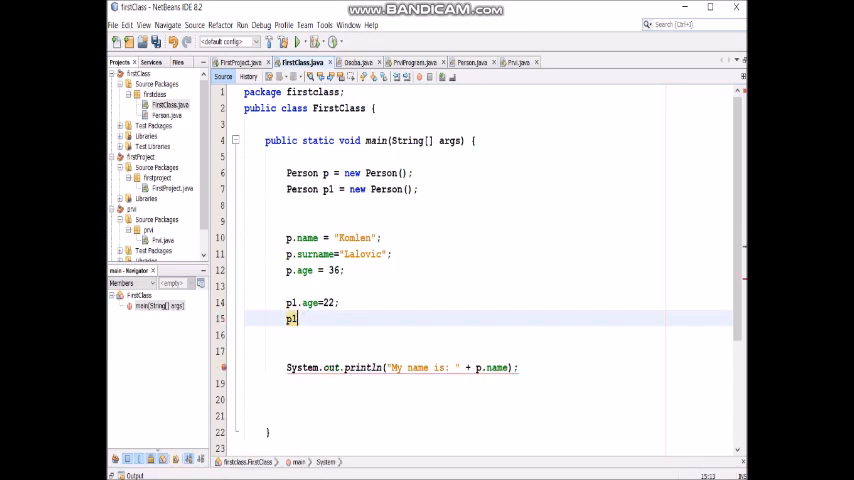
pyautogui.write('.surname=')
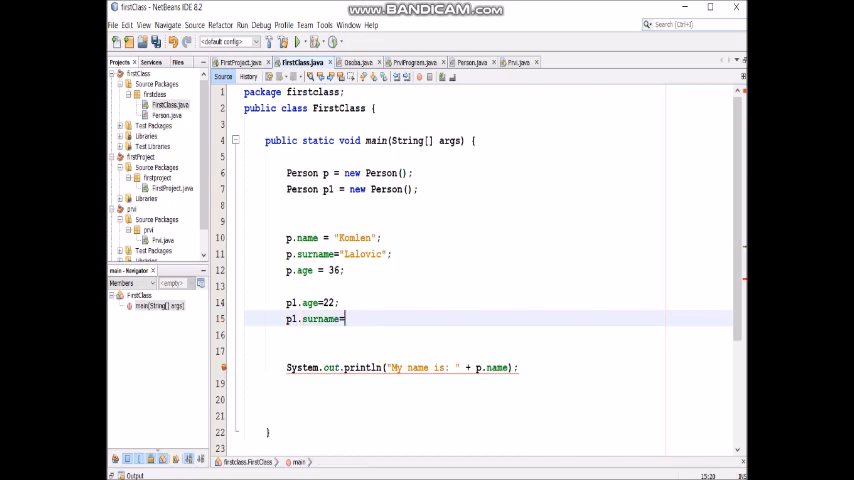
pyautogui.write('""')
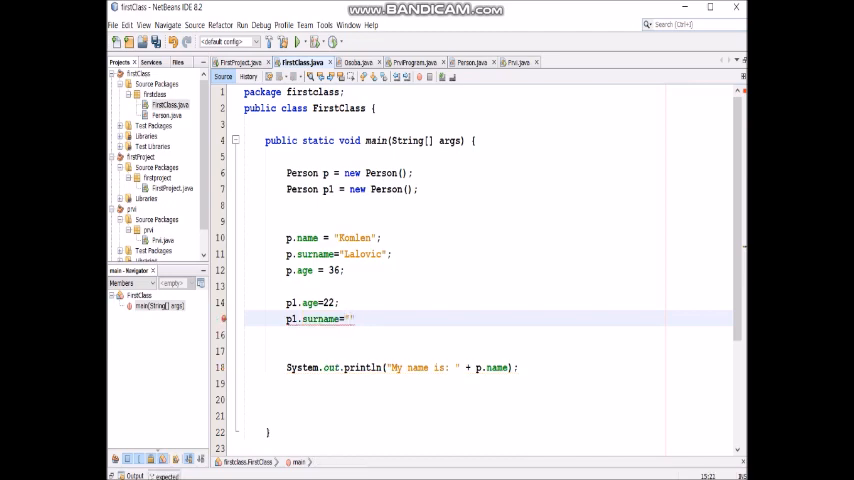
pyautogui.write('Ev')
pyautogui.click(487, 335)
pyautogui.write('pl.name=;')
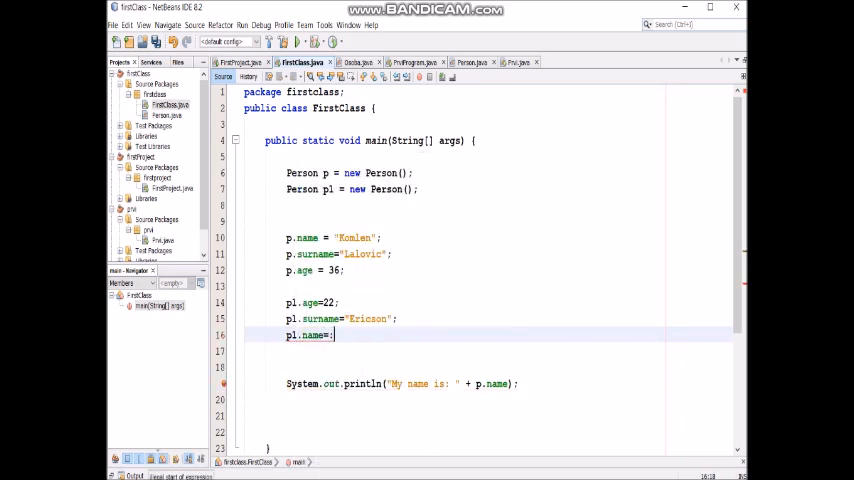
pyautogui.write('"Jo"')
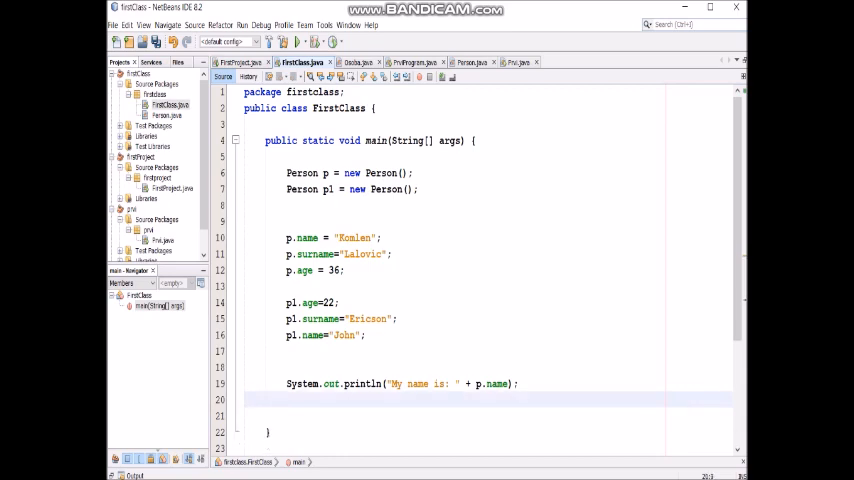
pyautogui.write('System.out.println("");')
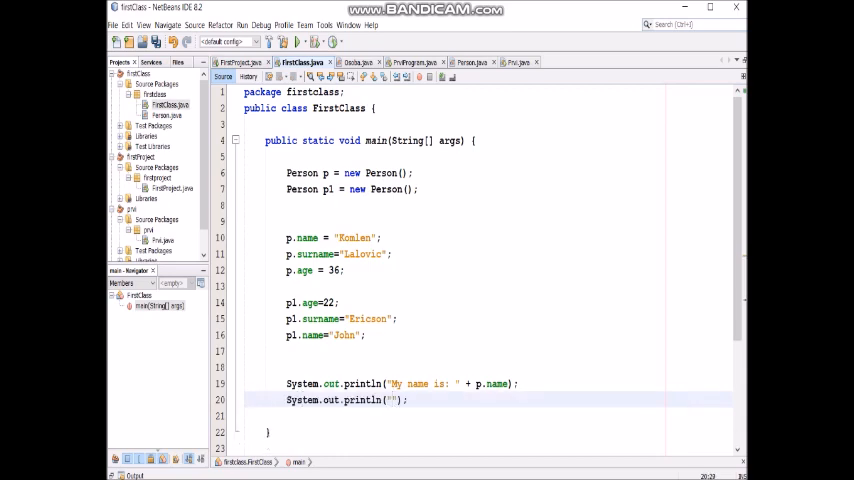
# Step: Make the second println print "Other object name is: " with p1.name, p1.surname and p1.age
pyautogui.write('Other object name is:')
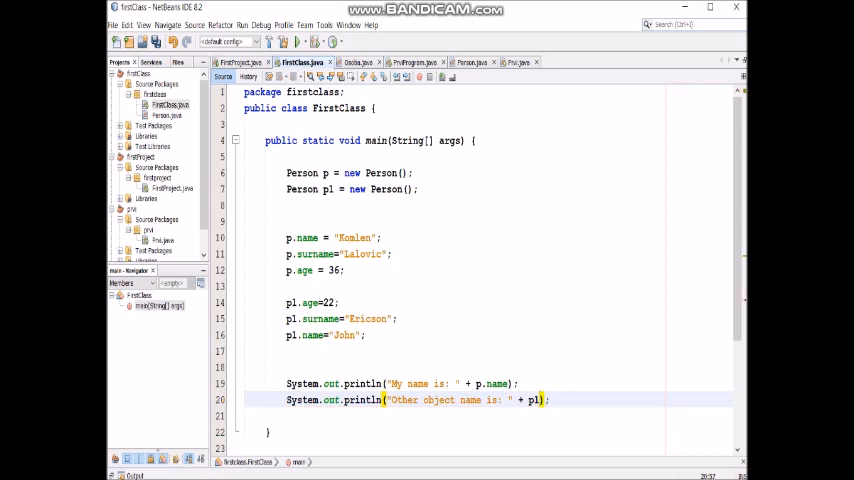
pyautogui.write('.name+ " "+ p1.surname+" "+')
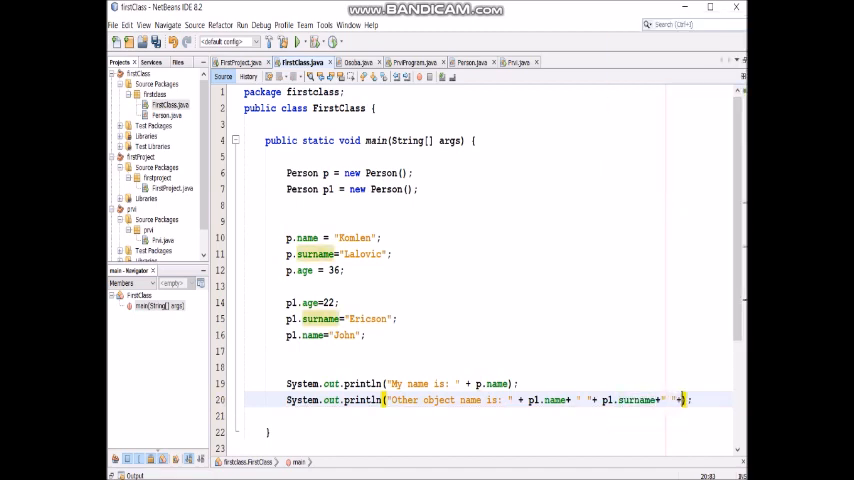
pyautogui.write('.age')
pyautogui.click(403, 383)
pyautogui.write('+" "+')
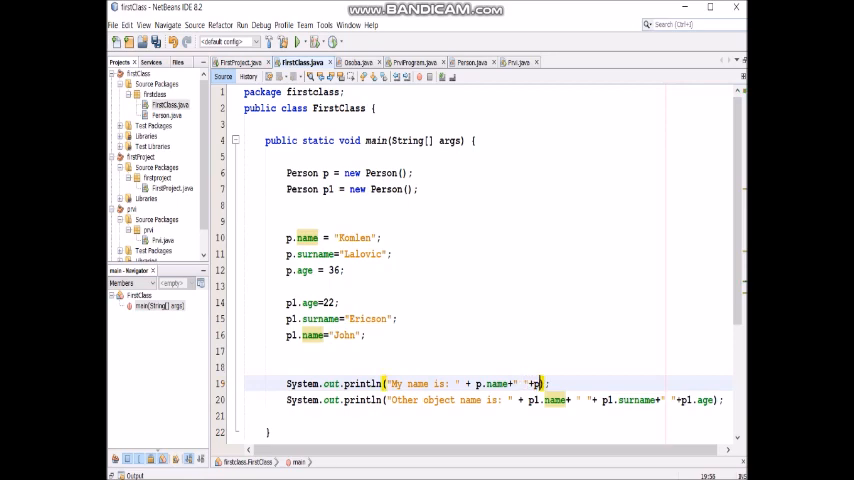
# Step: Append p.surname and p.age to the first println and delete main's blank lines
pyautogui.write('p')
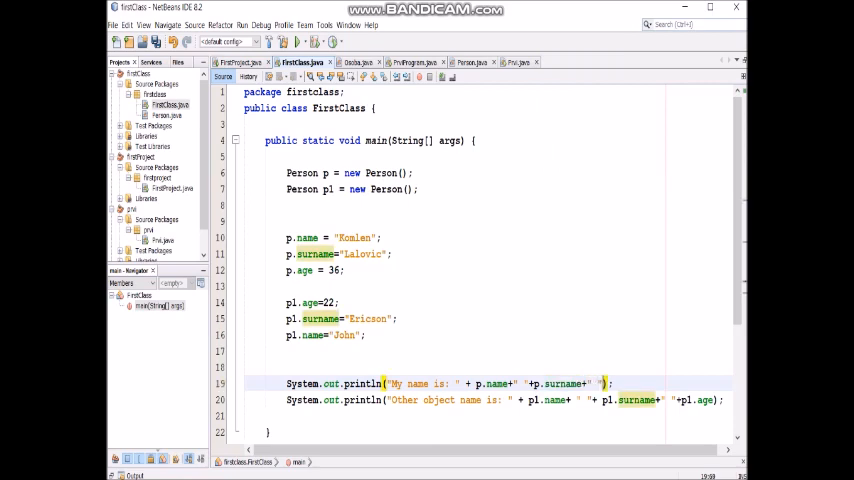
pyautogui.write('++')
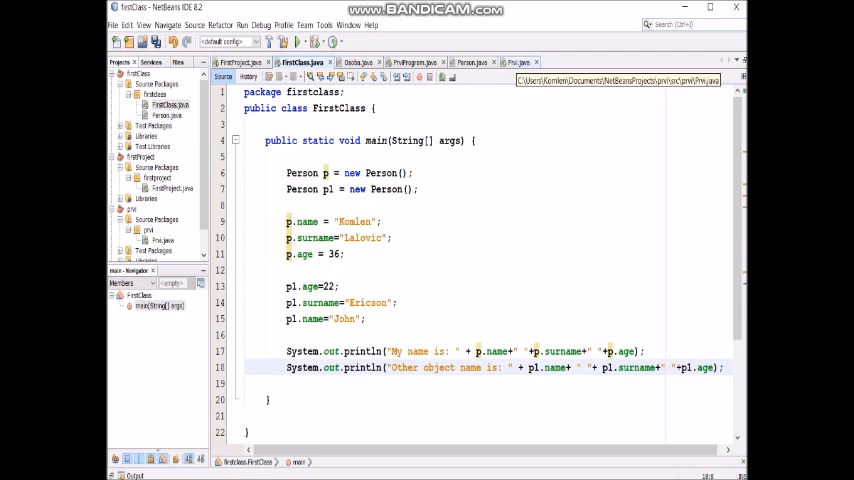
# Step: Bring the Person.java source with its empty printDetais() method into view
pyautogui.click(519, 62)
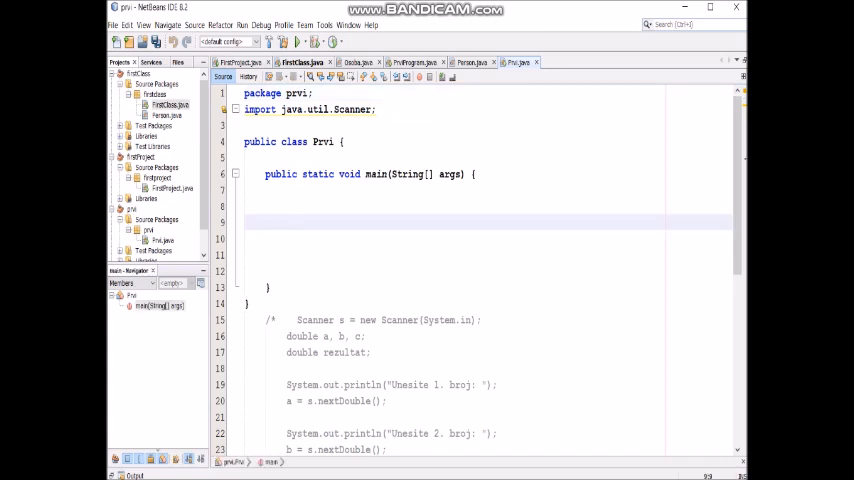
pyautogui.click(300, 62)
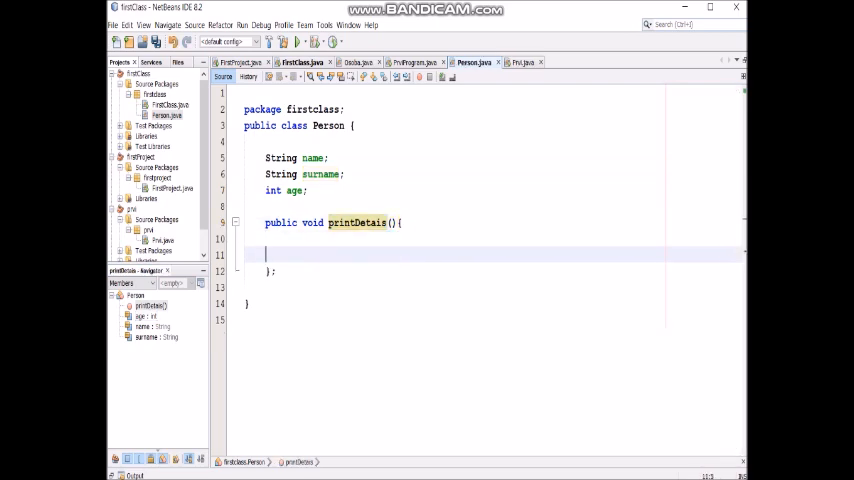
# Step: Write println("Name is: " + name + ", surname: " + surname + " and age are: " + age) in printDetais()
pyautogui.press('Return')
pyautogui.write('System.out.println("");')
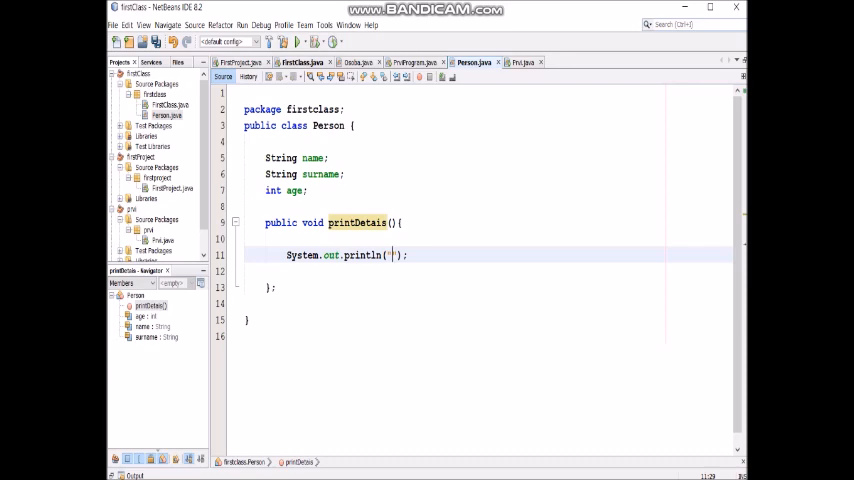
pyautogui.write('Name is:')
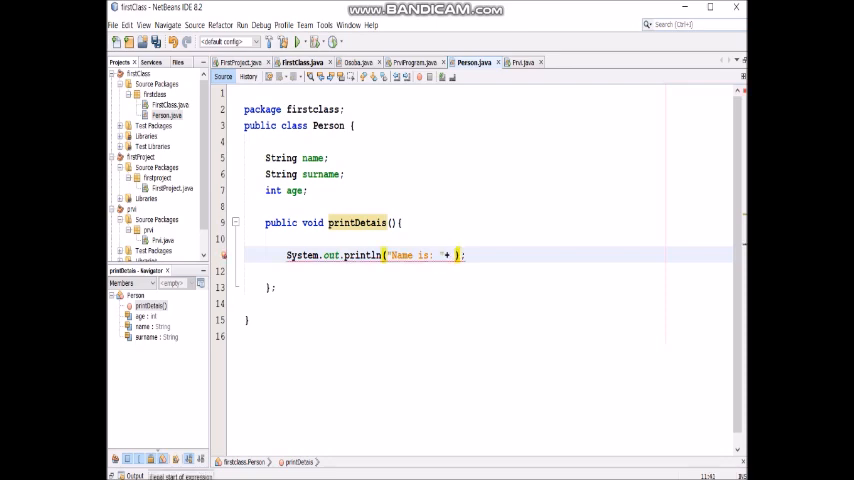
pyautogui.write('name +')
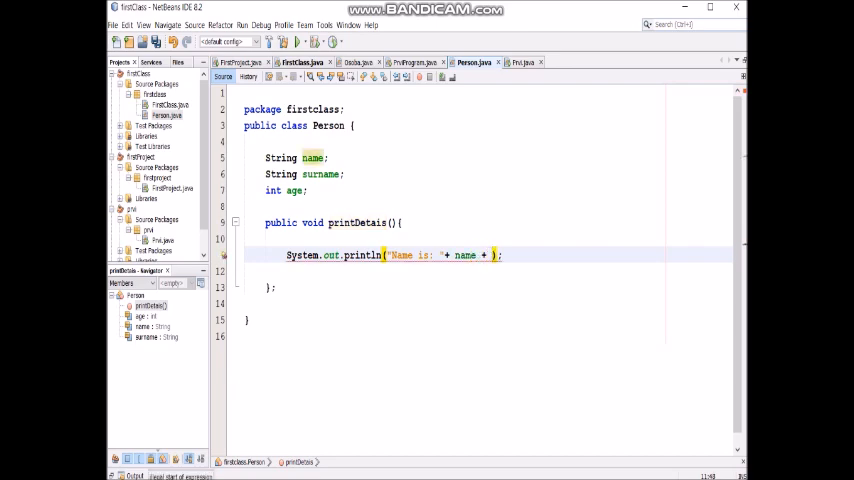
pyautogui.write('."')
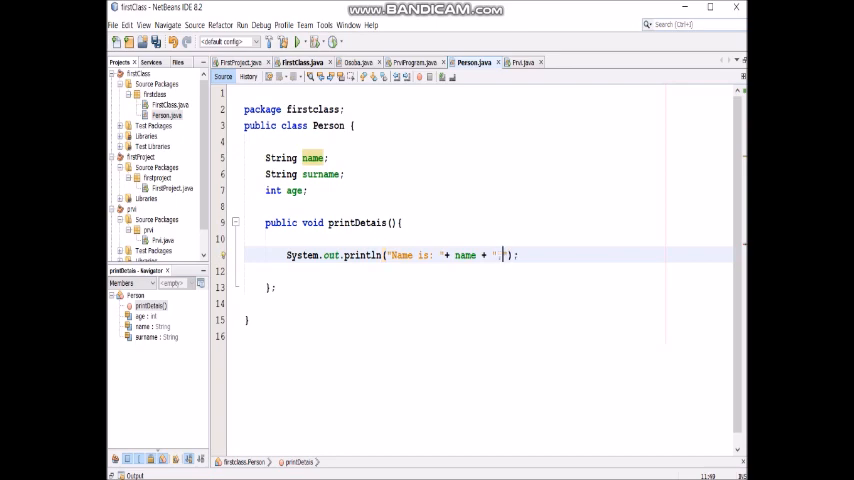
pyautogui.write(', surname')
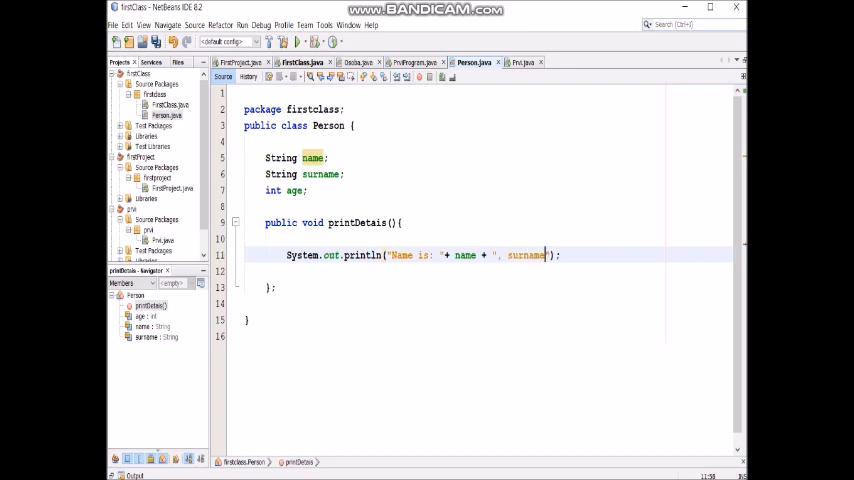
pyautogui.write(': "+surname+",')
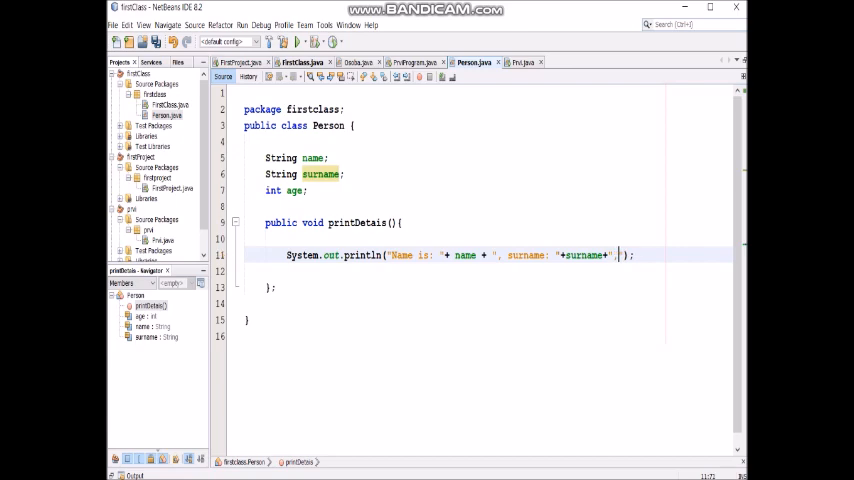
pyautogui.write('and a')
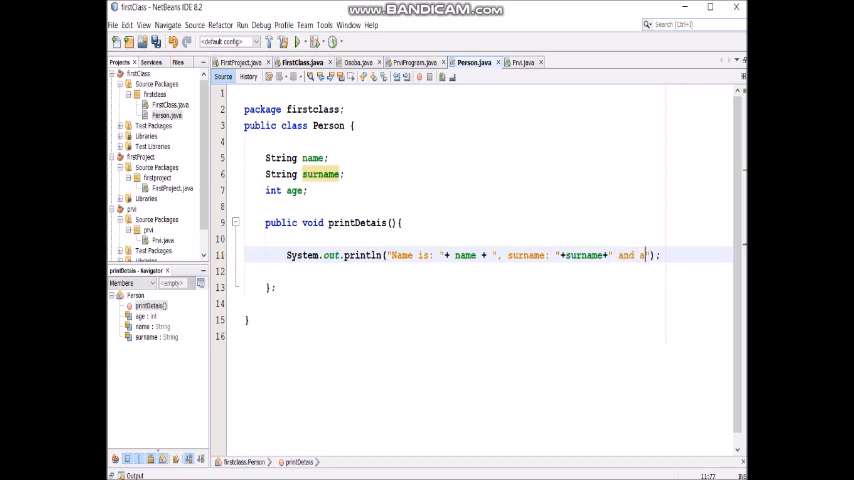
pyautogui.write('ge are:')
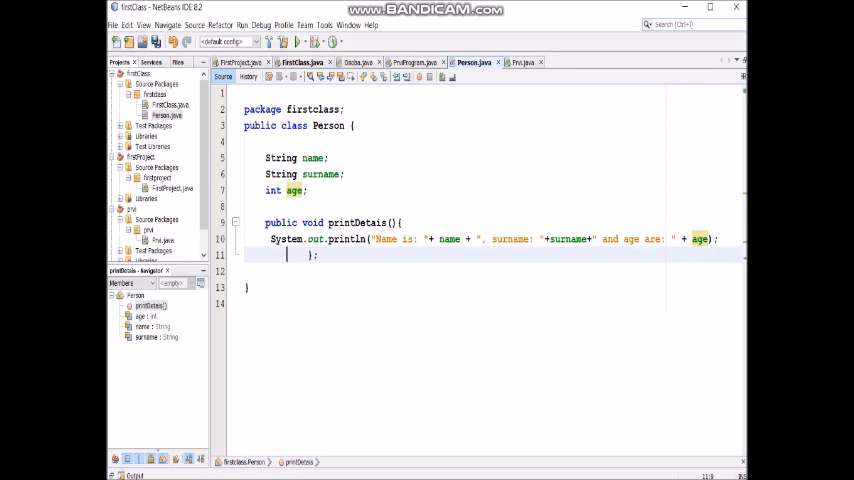
# Step: Return to FirstClass.java and open an empty line after p1's field assignments
pyautogui.click(302, 62)
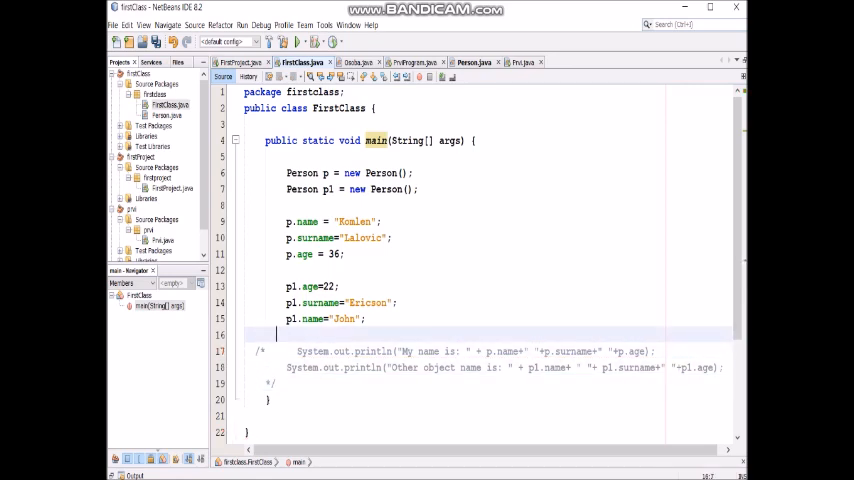
pyautogui.click(297, 41)
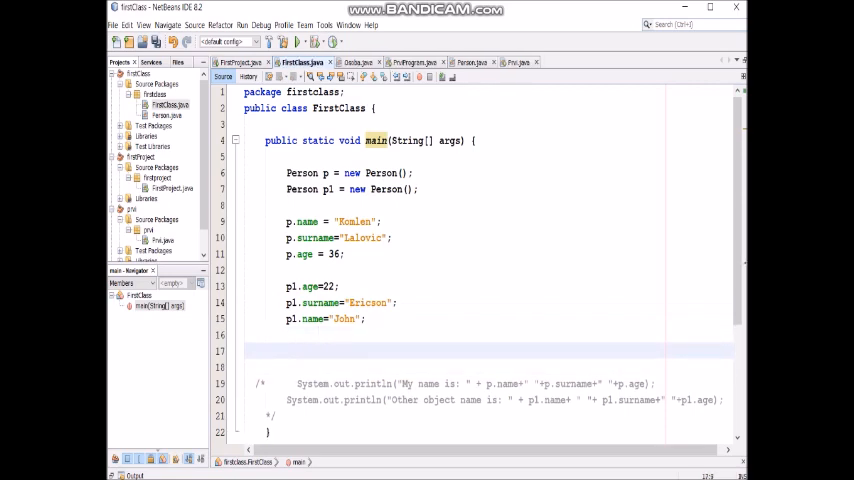
# Step: Add p.printDetais(); and p1.printDetais(); calls using code completion
pyautogui.click(287, 350)
pyautogui.write('p.')
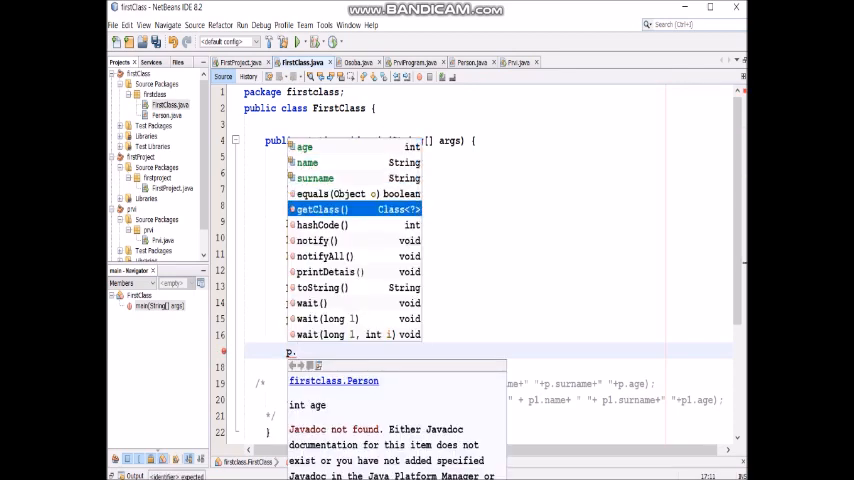
pyautogui.click(330, 271)
pyautogui.write('pl')
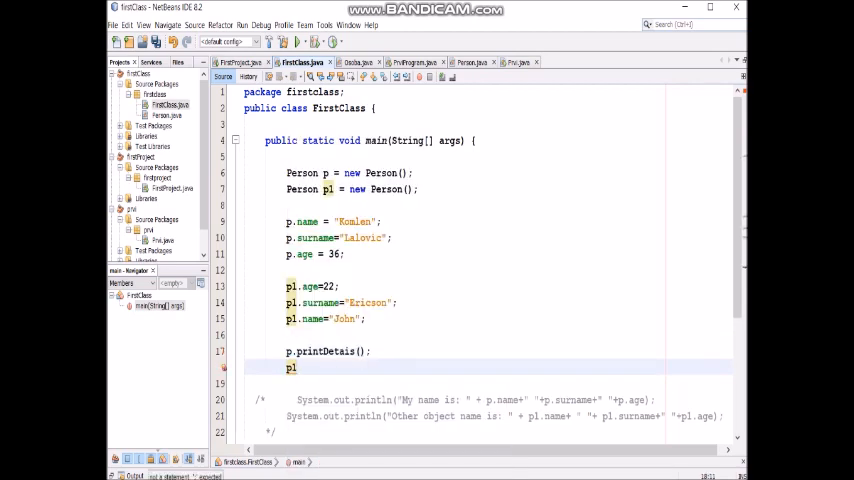
pyautogui.write('.printDetails();')
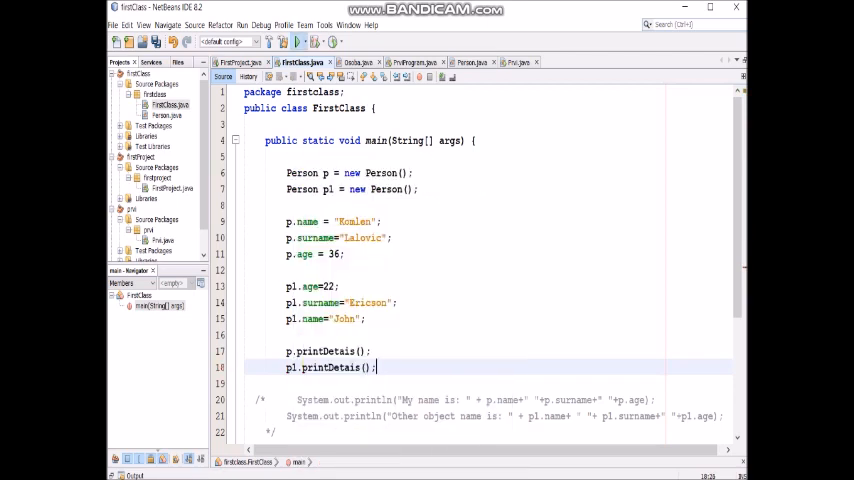
pyautogui.click(296, 40)
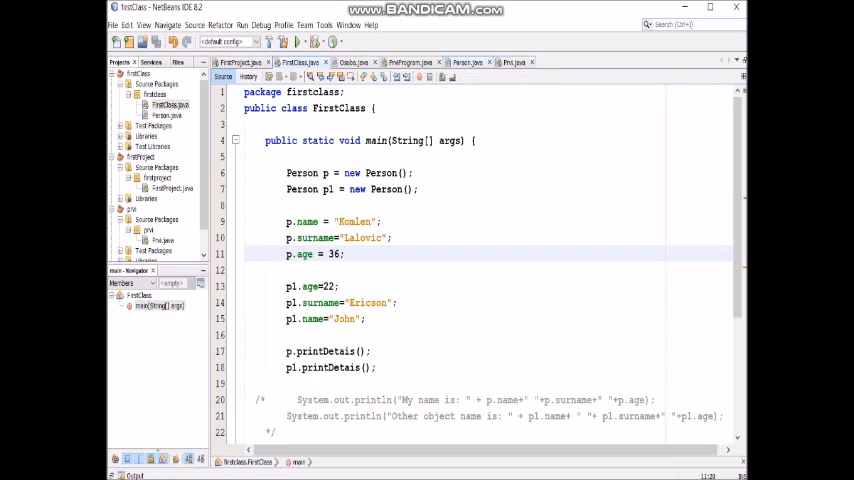
pyautogui.click(345, 254)
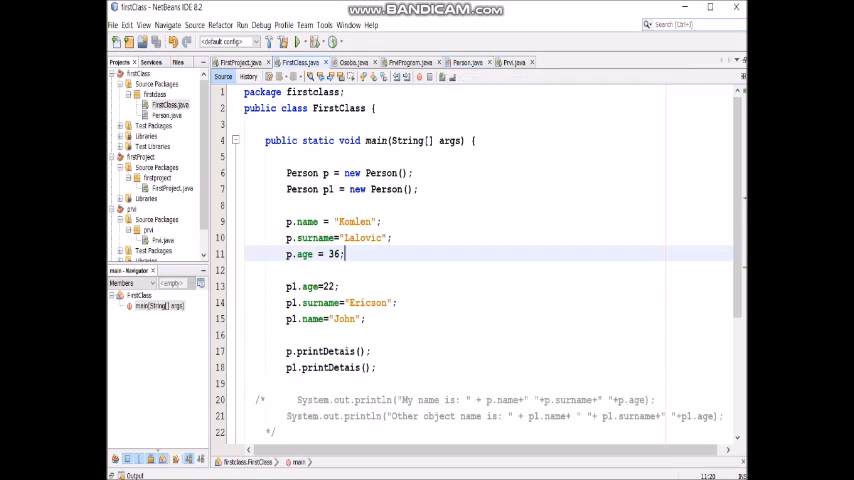